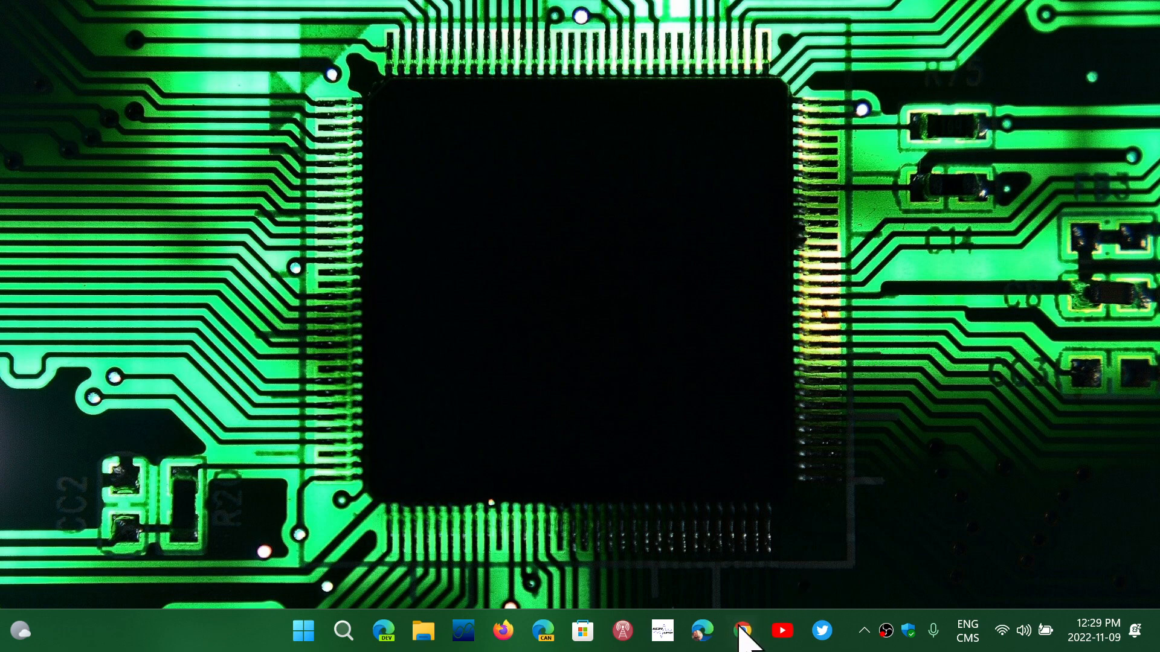
# Launch Chrome and open Help > About Google Chrome to see version 107.0.5304.107.
pyautogui.click(741, 630)
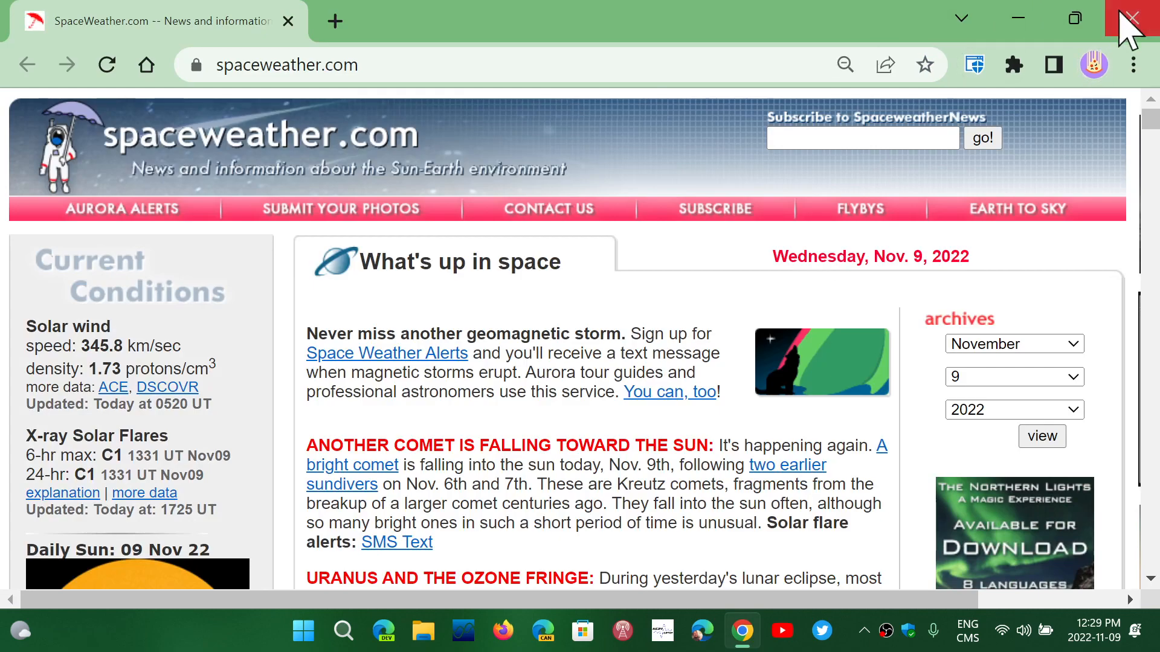
pyautogui.click(1133, 65)
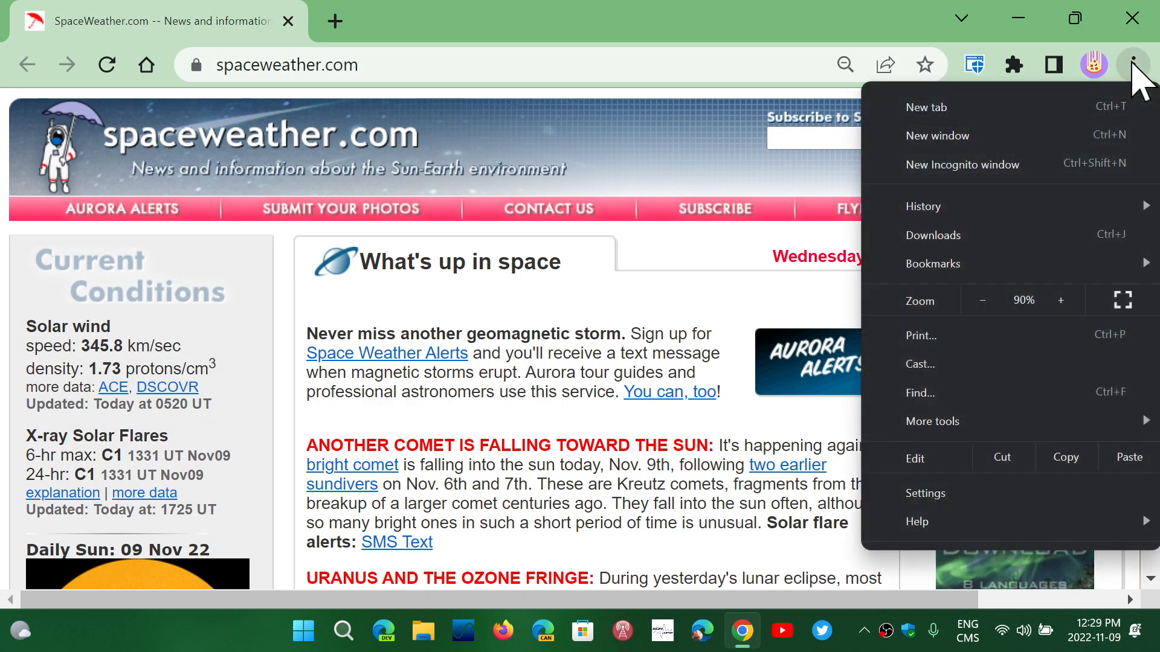
pyautogui.moveTo(917, 521)
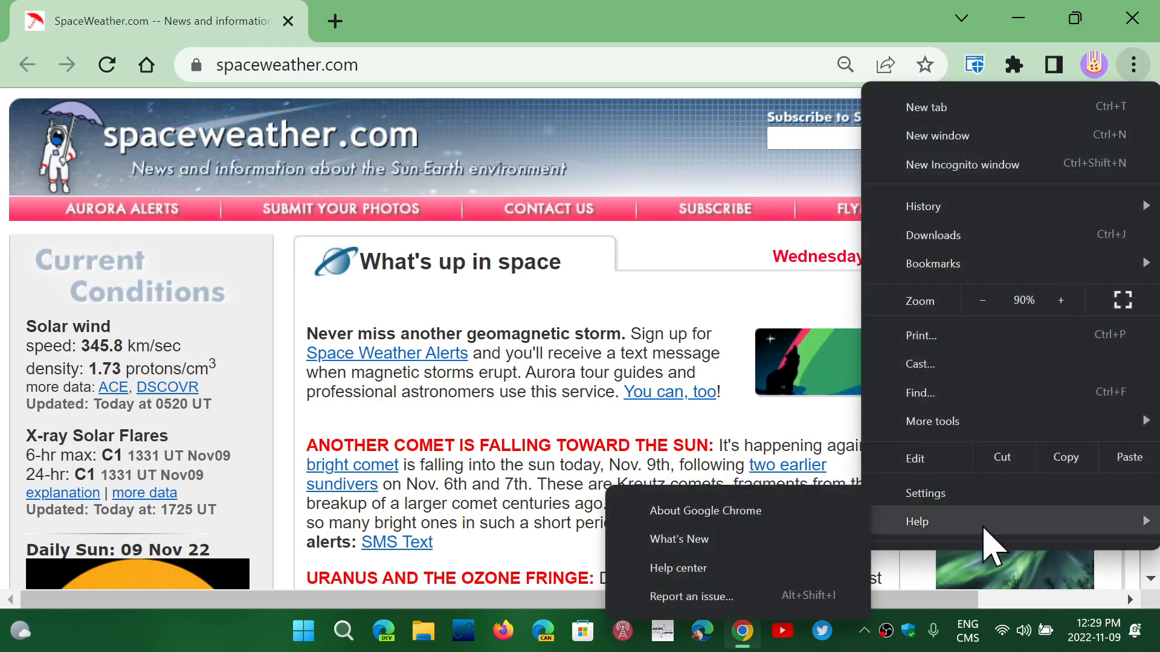
pyautogui.click(704, 510)
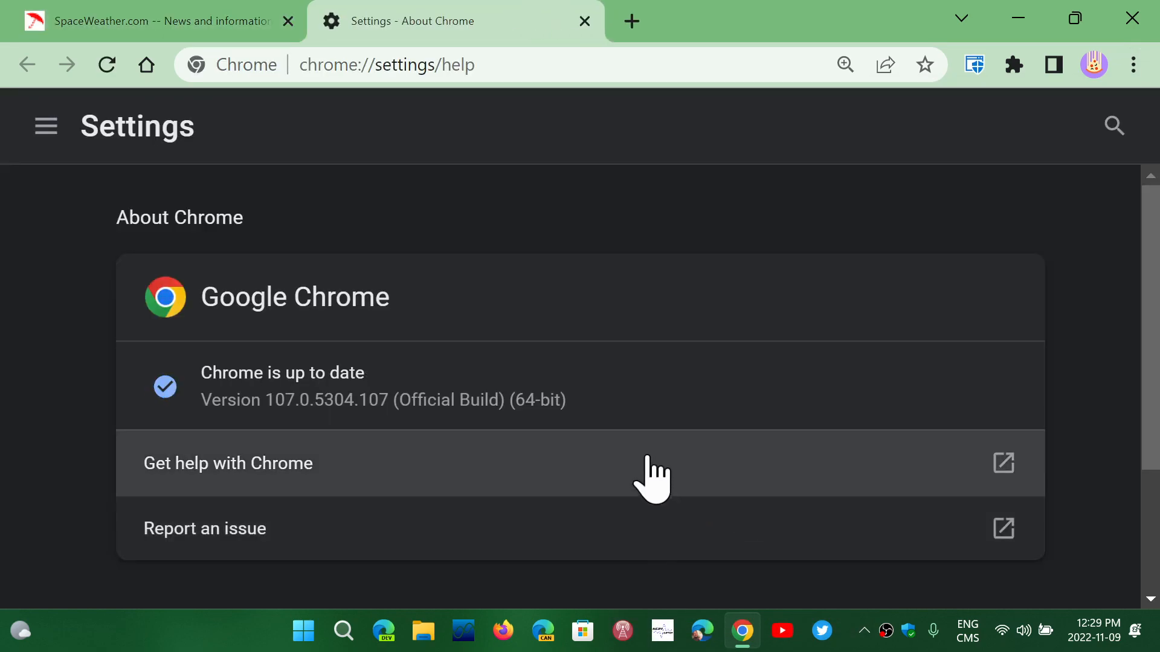
pyautogui.moveTo(776, 333)
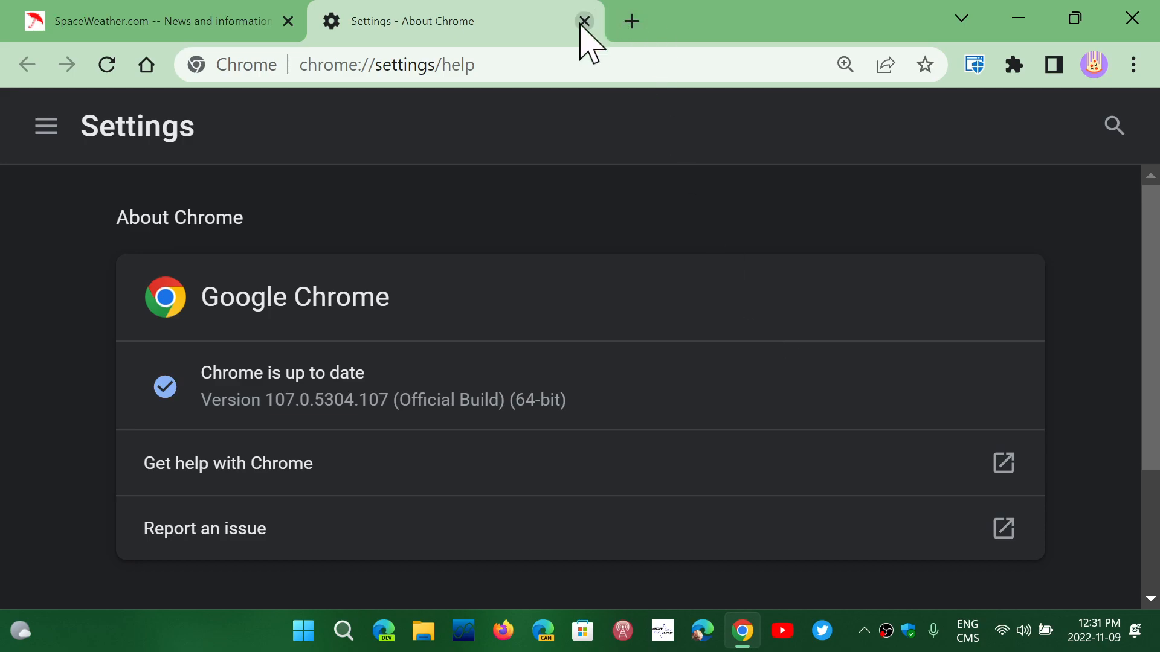
# Close the About Chrome settings tab, then close the Chrome window.
pyautogui.click(584, 21)
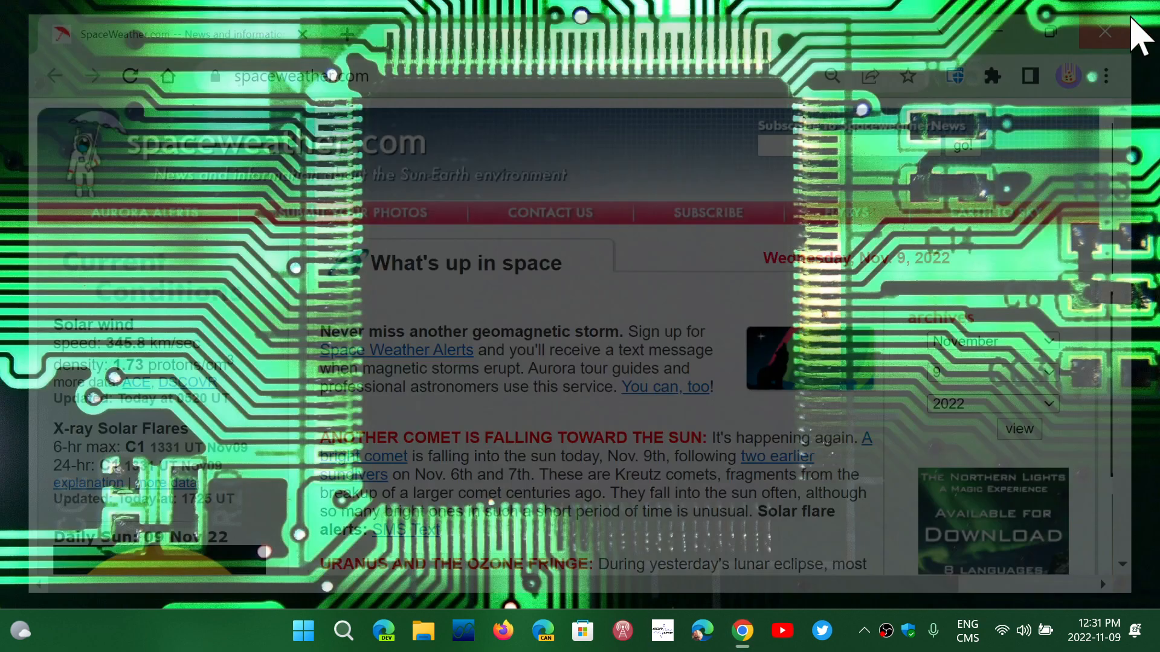
pyautogui.click(1104, 32)
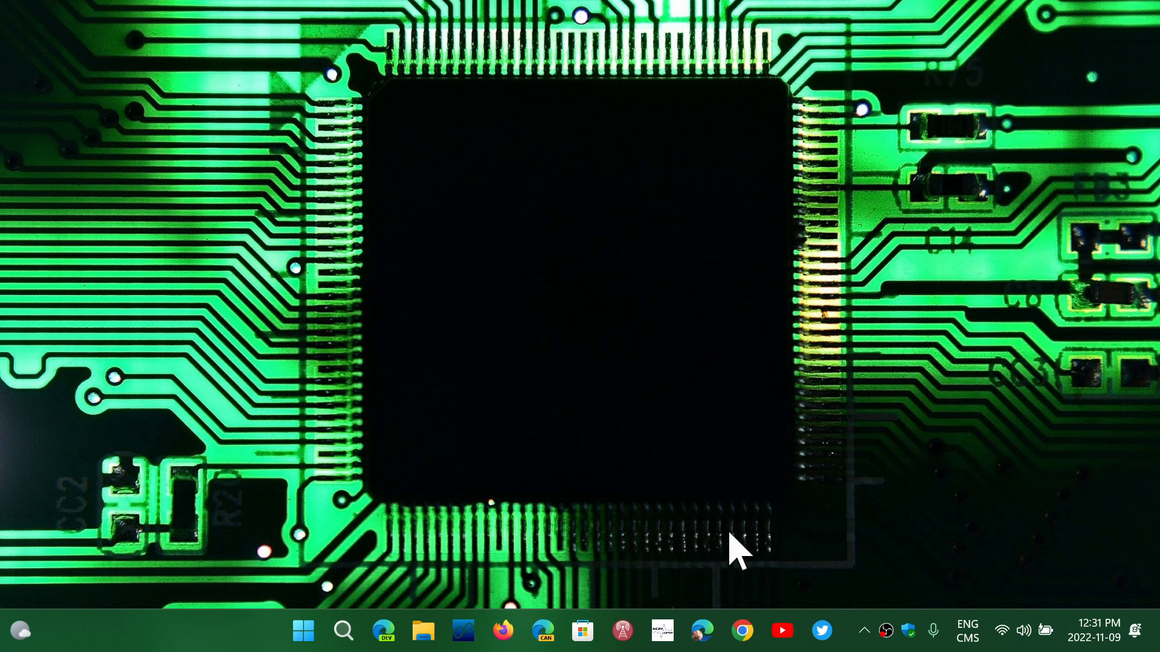
pyautogui.moveTo(741, 631)
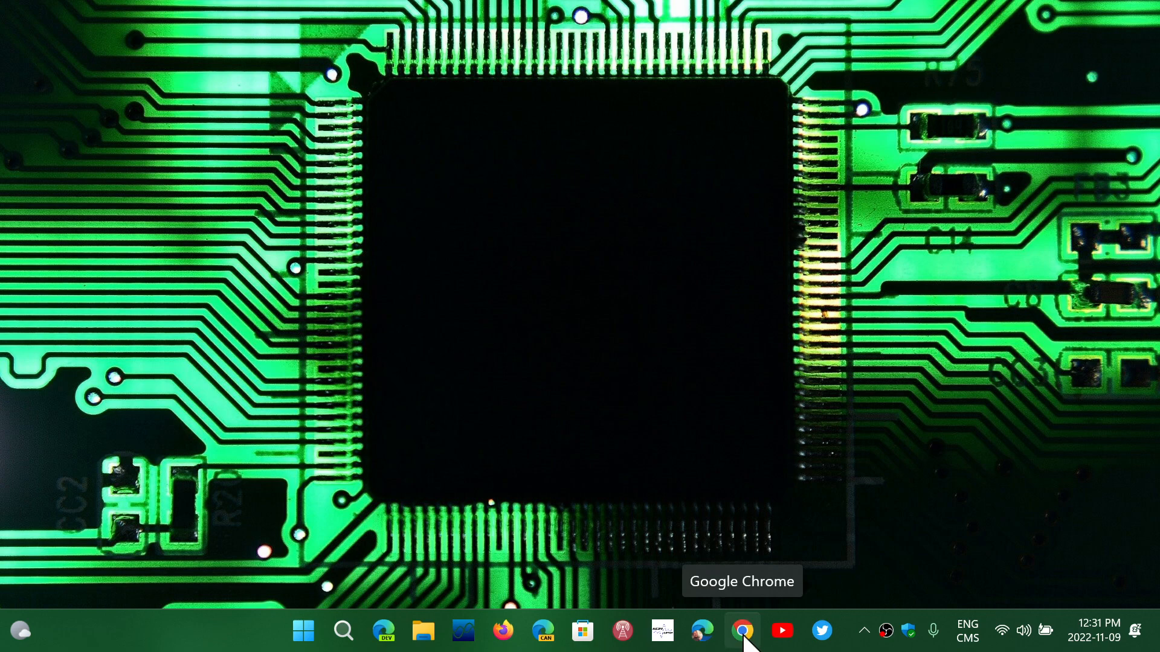
# Relaunch Chrome, reconfirm version 107.0.5304.107 on About Chrome, then close that tab.
pyautogui.click(741, 631)
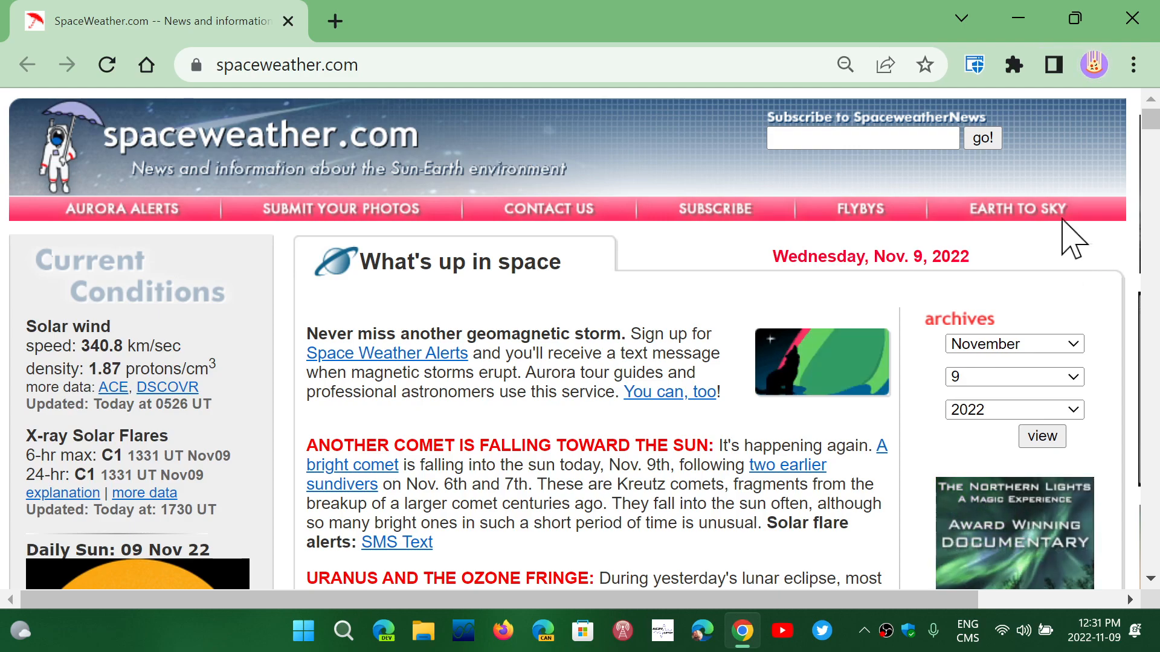
pyautogui.click(1133, 65)
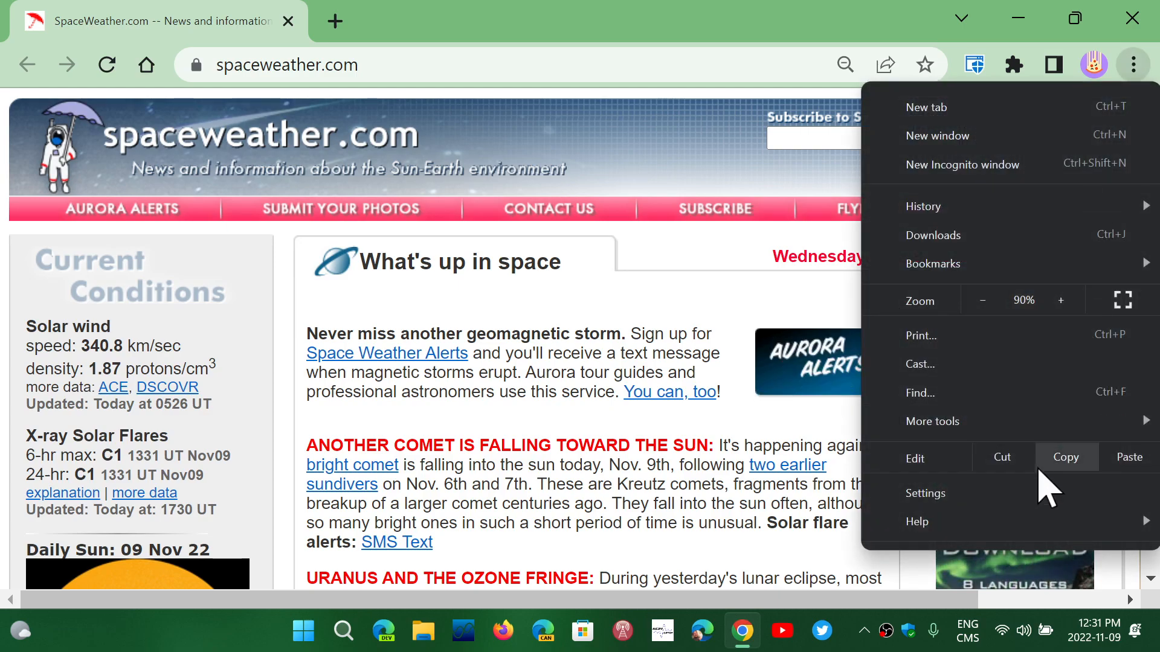
pyautogui.click(806, 521)
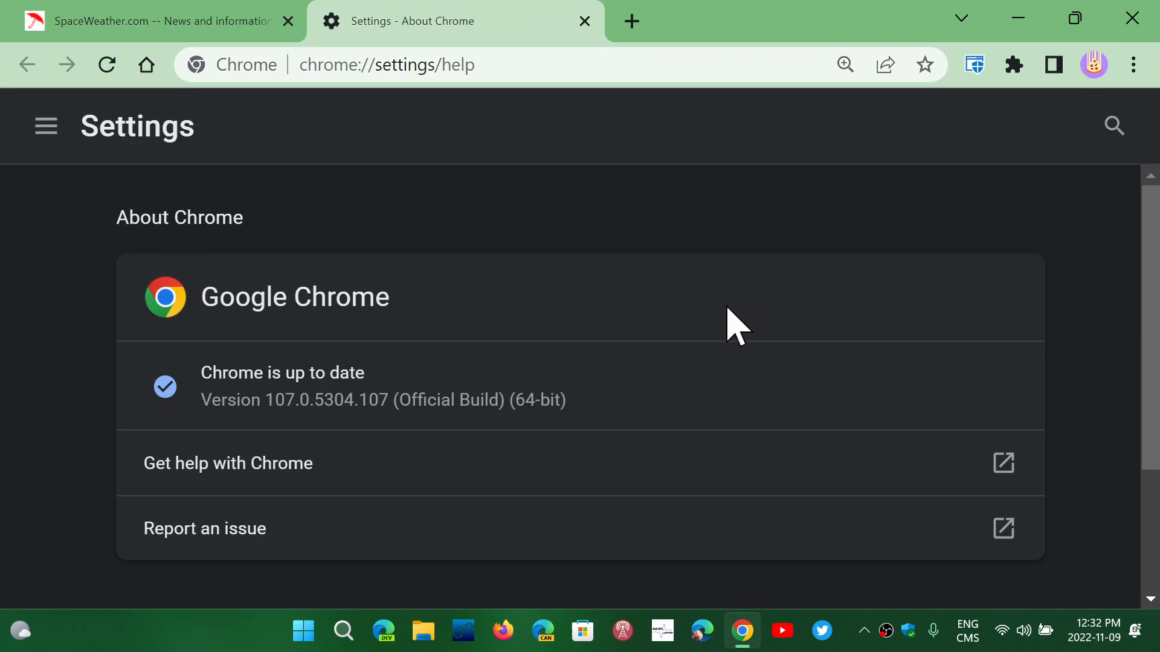
pyautogui.moveTo(621, 49)
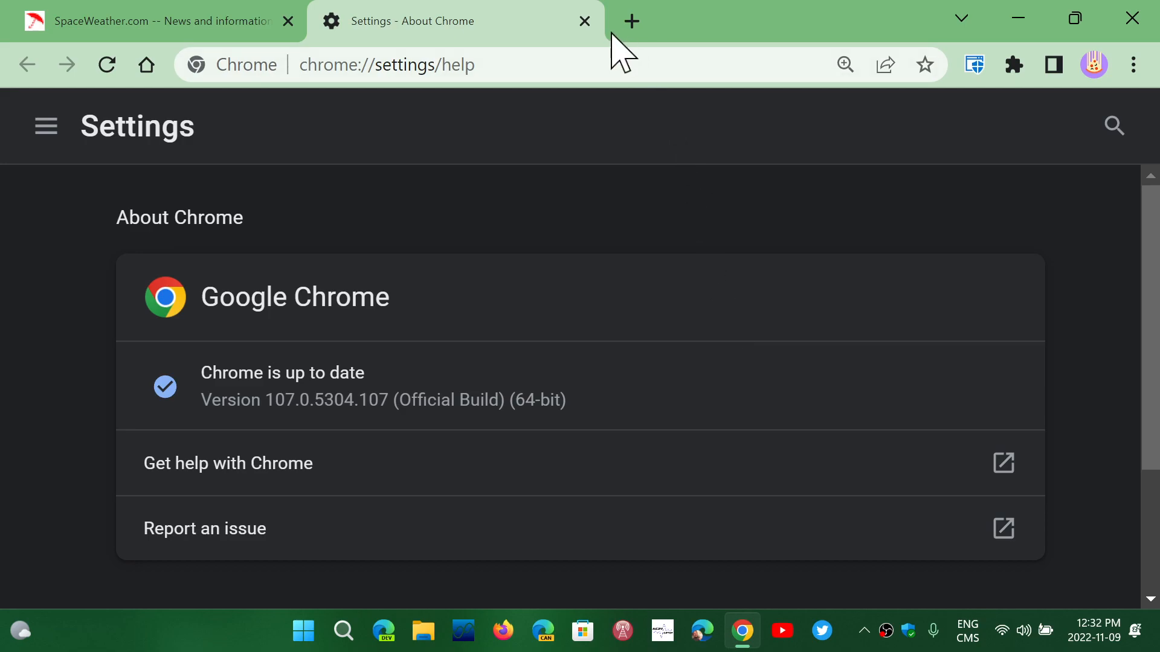
pyautogui.click(583, 21)
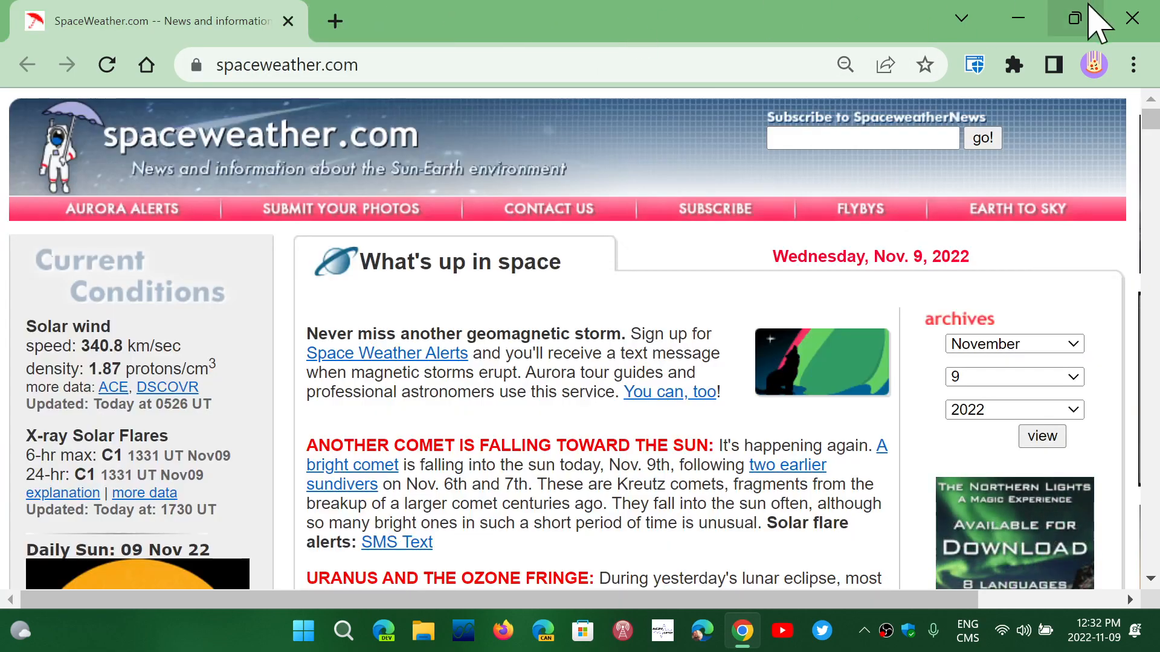